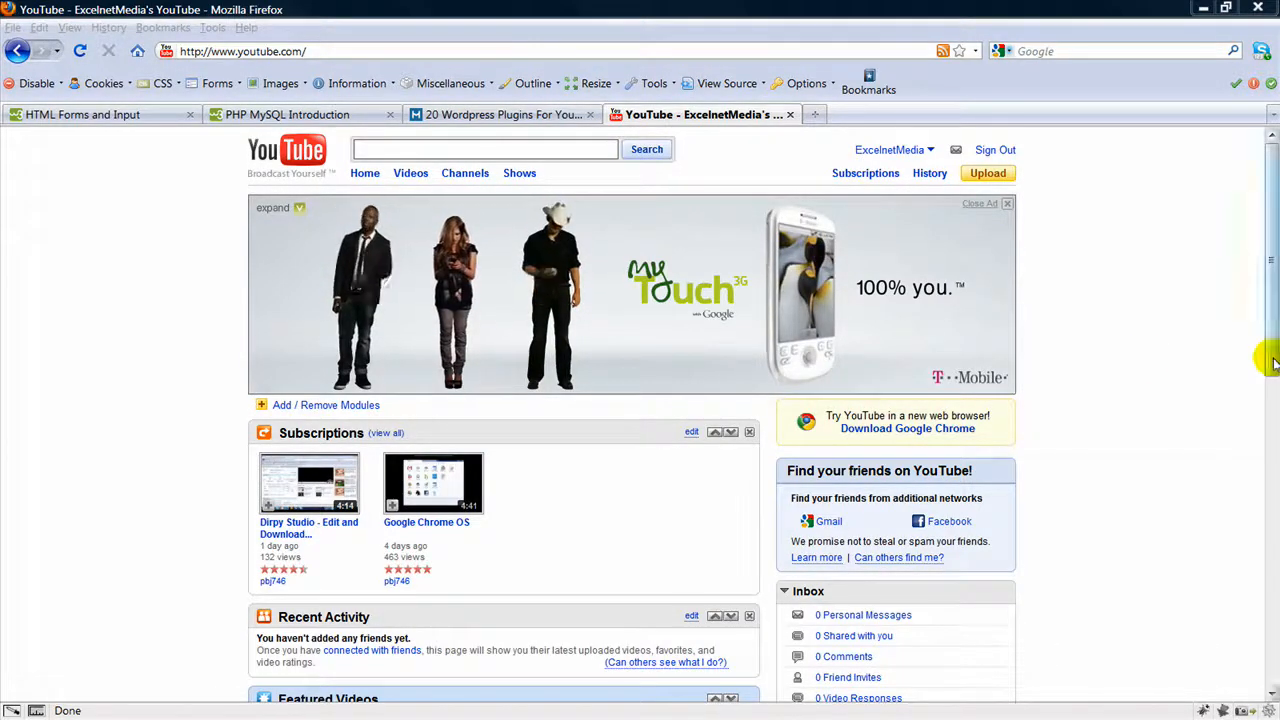
pyautogui.moveTo(1132, 366)
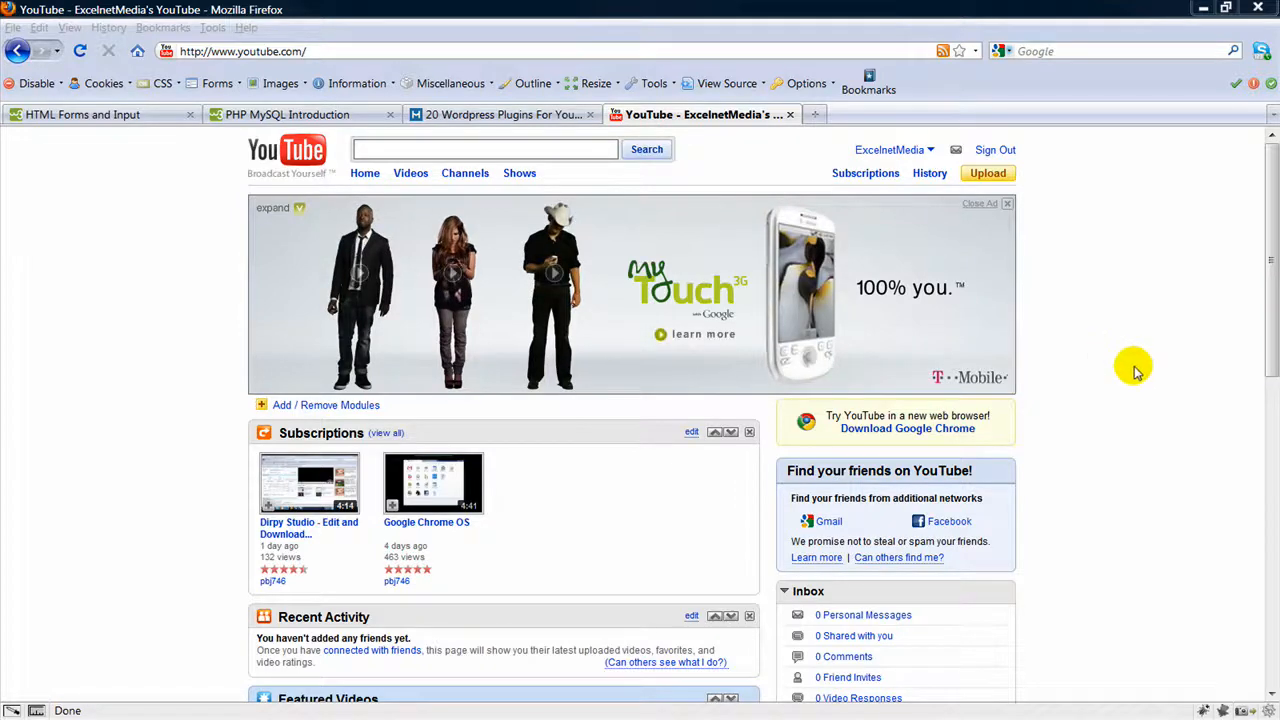
# Start a new upload and choose the collab2.mov file from the file dialog
pyautogui.click(888, 148)
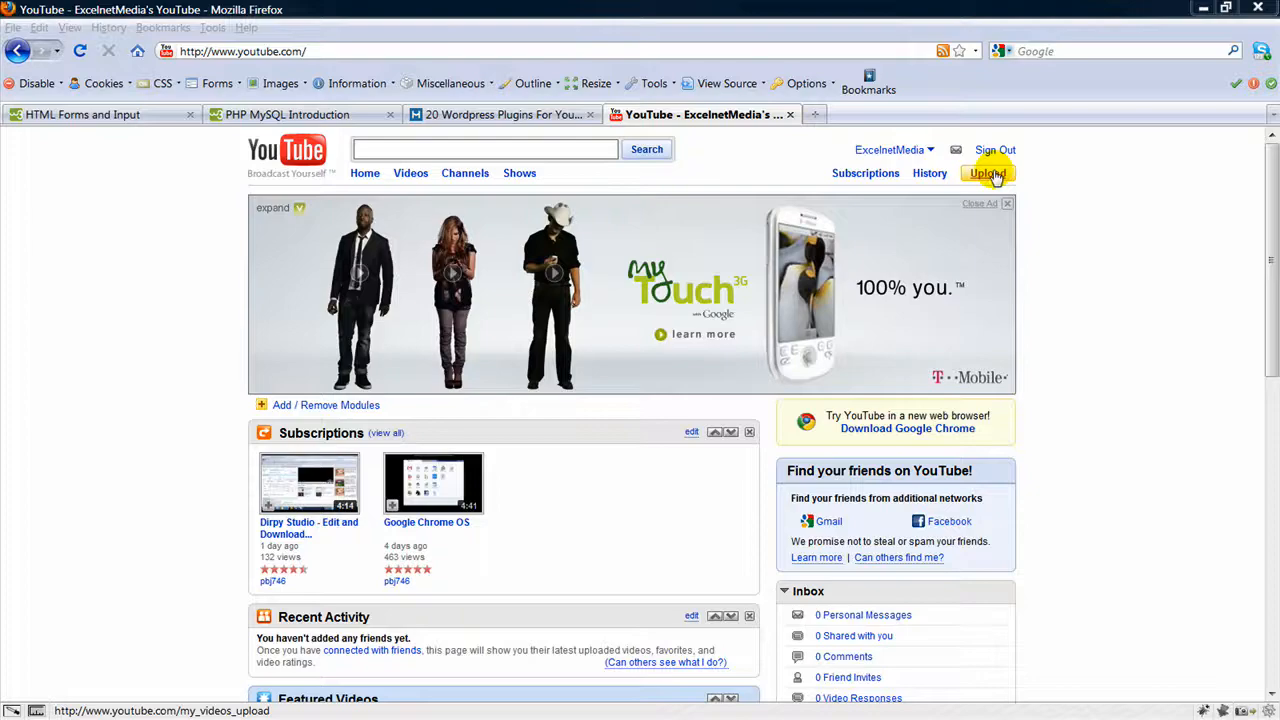
pyautogui.click(988, 172)
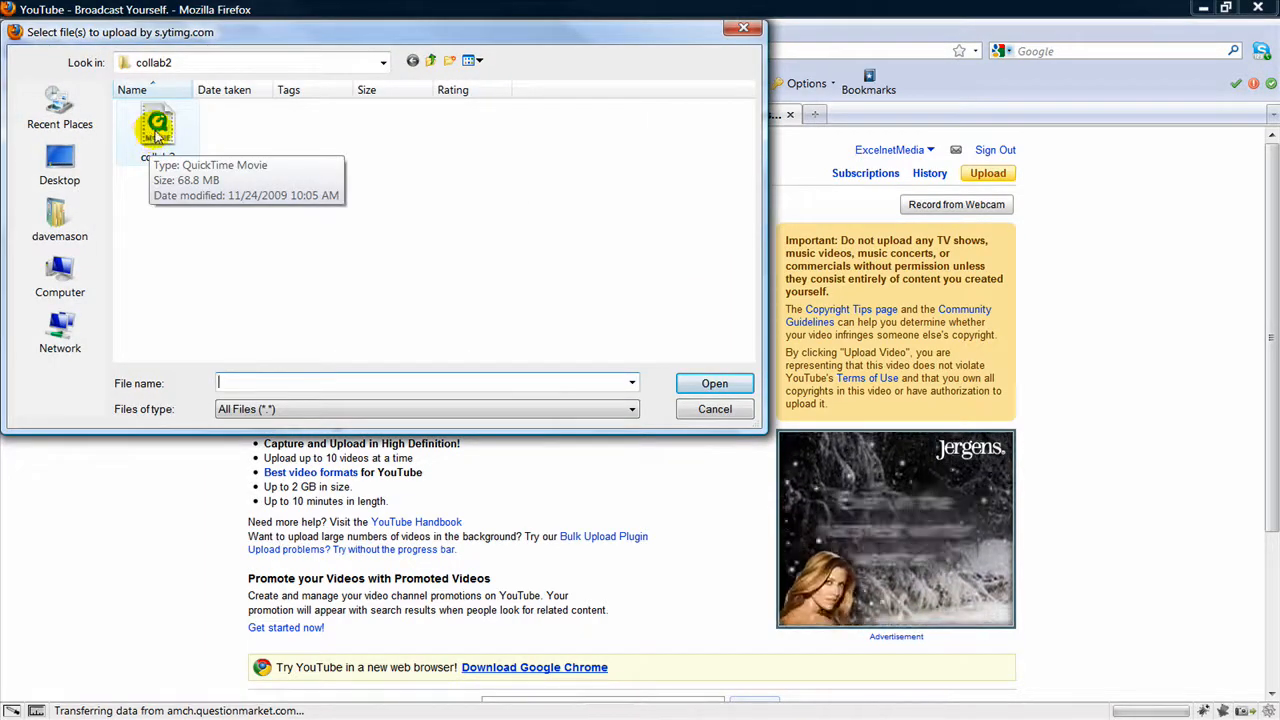
pyautogui.click(714, 384)
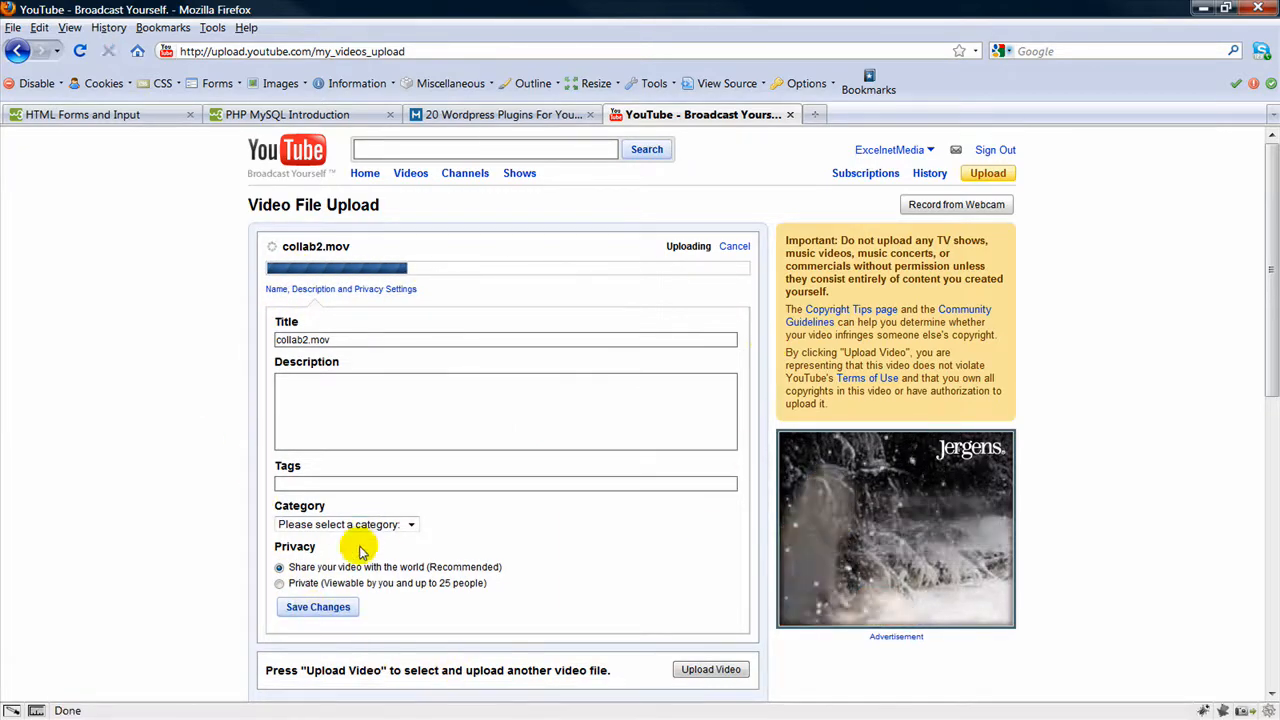
pyautogui.moveTo(196, 344)
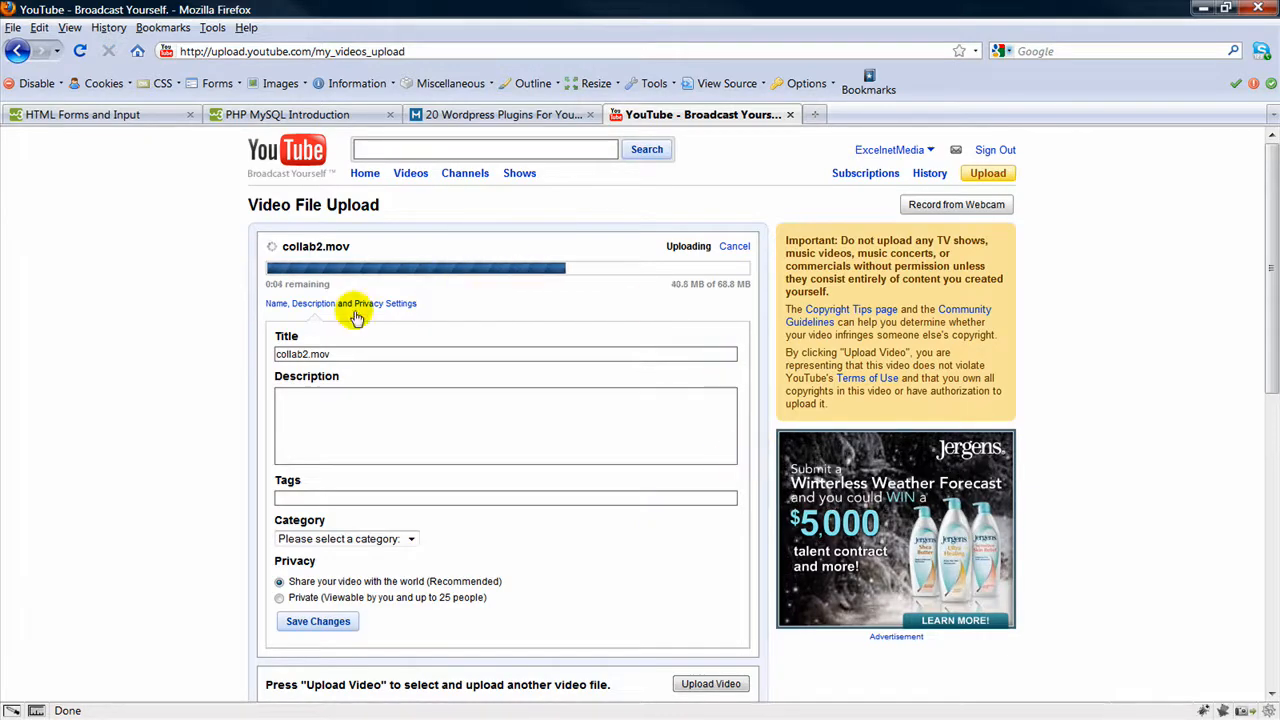
pyautogui.moveTo(230, 436)
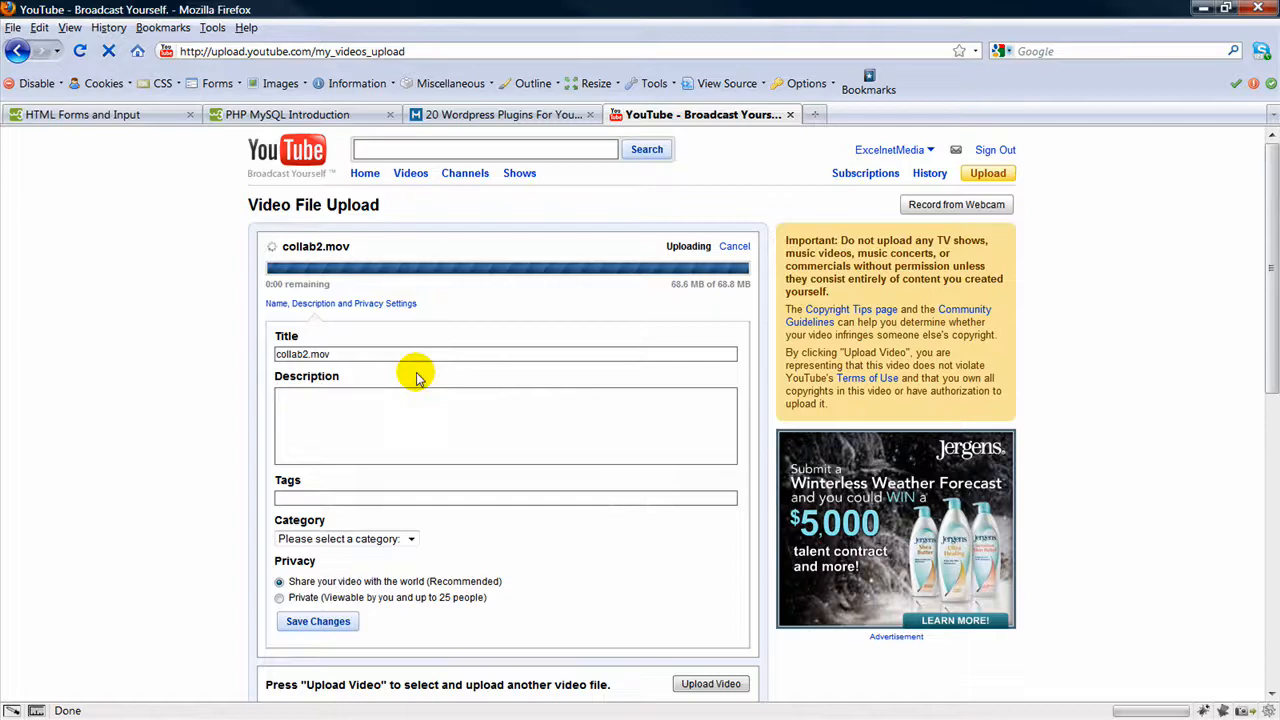
pyautogui.moveTo(370, 388)
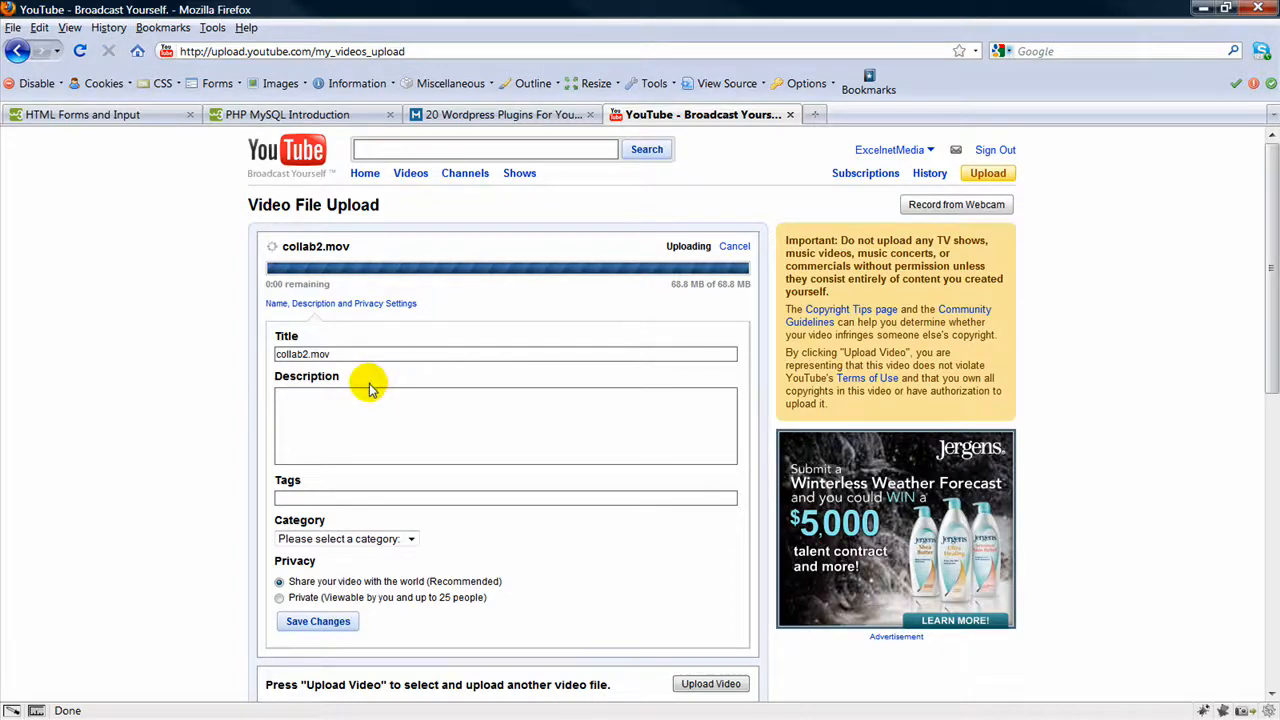
pyautogui.moveTo(824, 168)
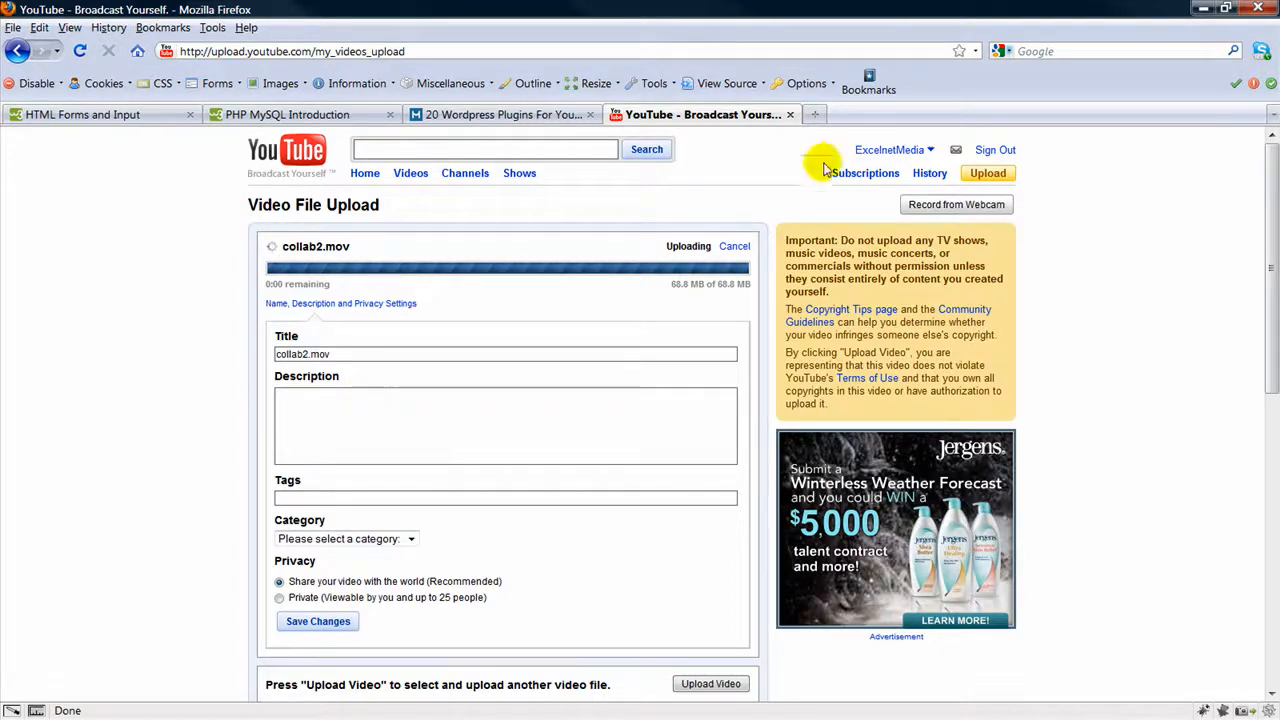
# Go to My Videos from the account dropdown to see collab2 still processing
pyautogui.click(892, 148)
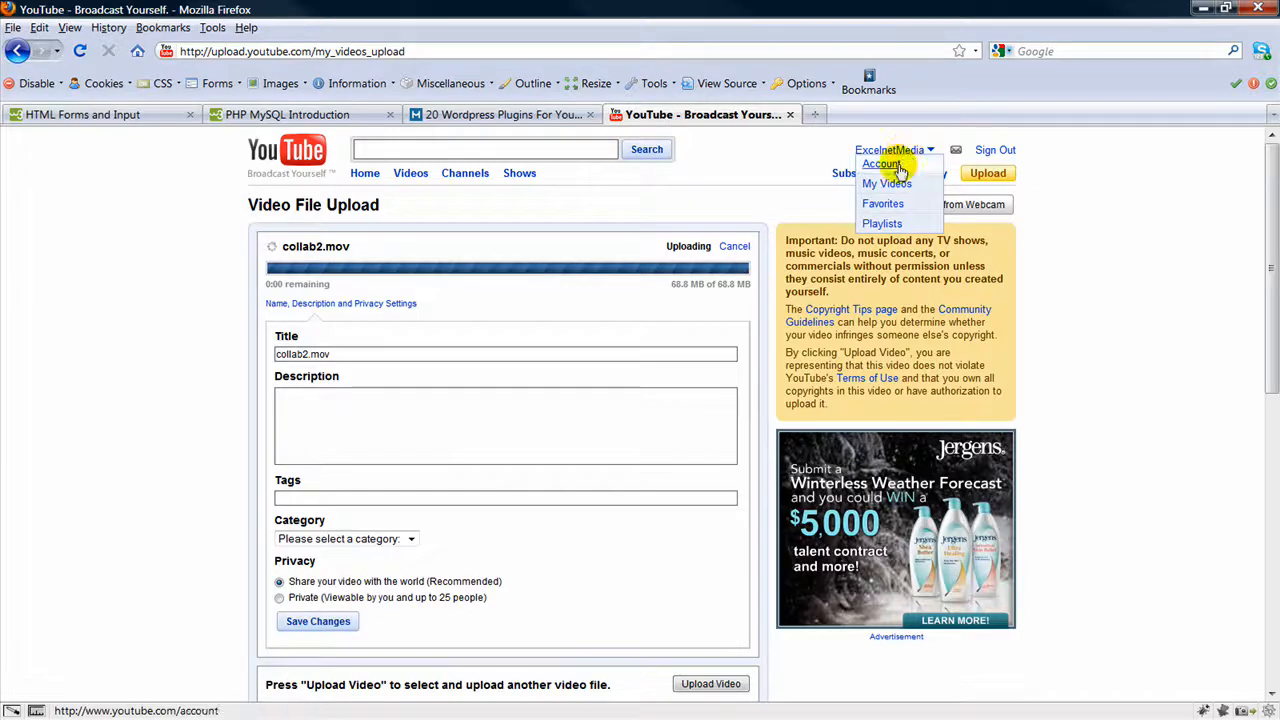
pyautogui.click(886, 184)
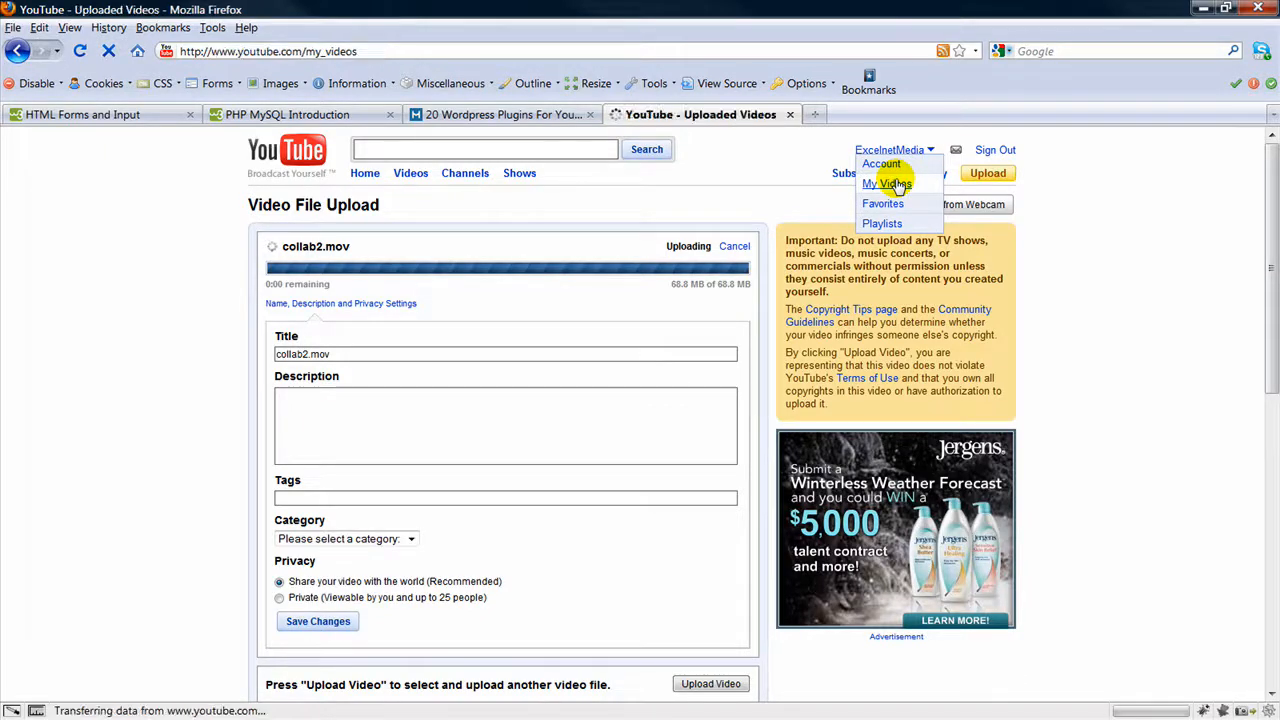
pyautogui.click(888, 184)
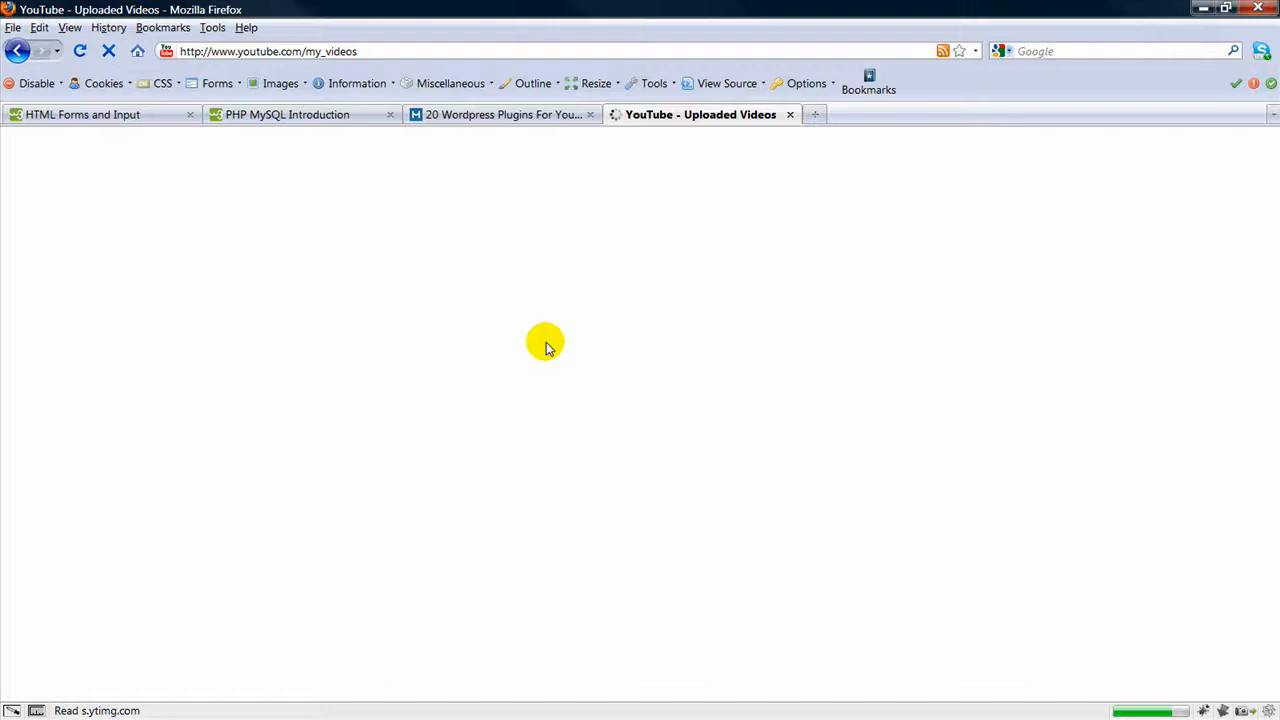
pyautogui.moveTo(540, 344)
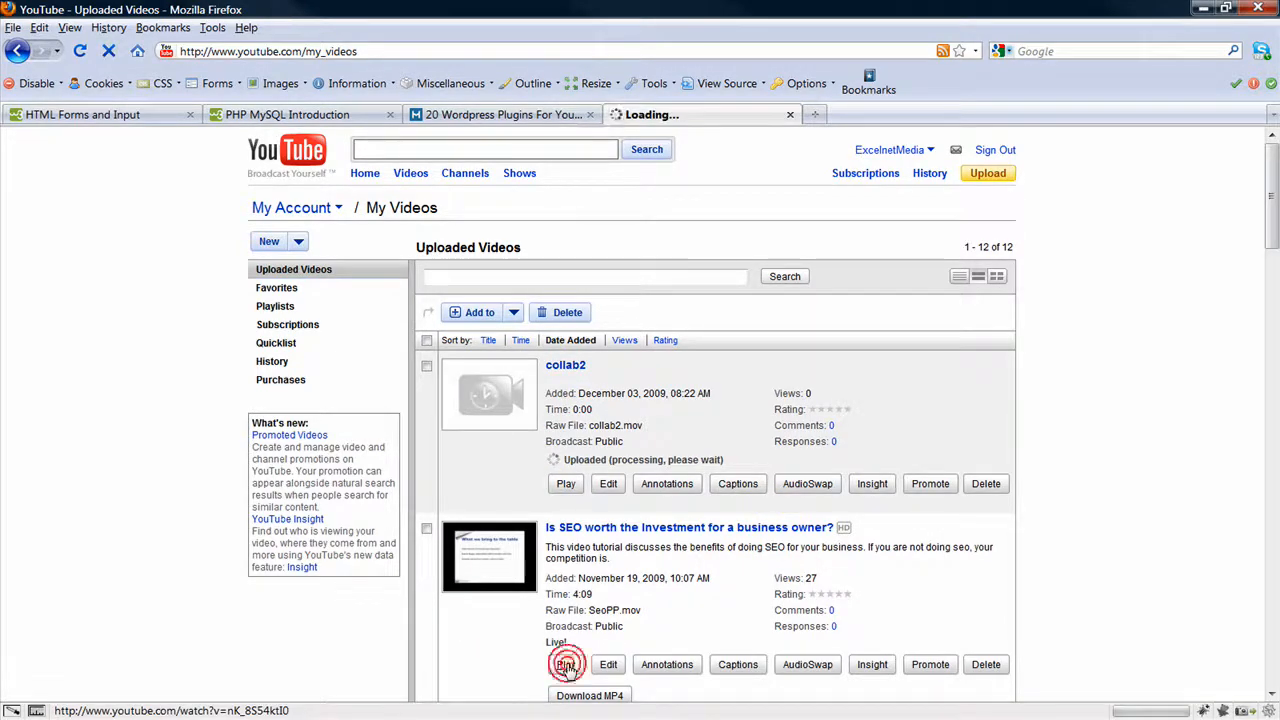
# Open the watch page for "Is SEO worth the Investment for a business owner?" from My Videos
pyautogui.click(566, 664)
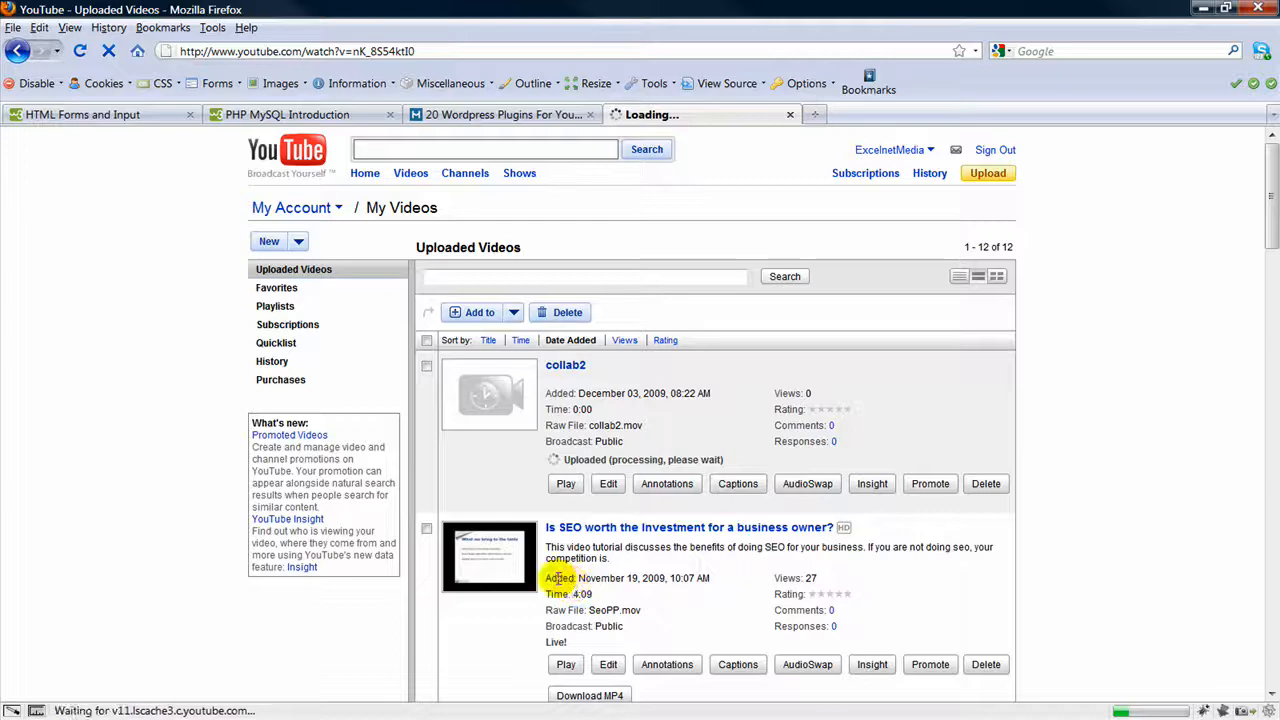
pyautogui.click(688, 528)
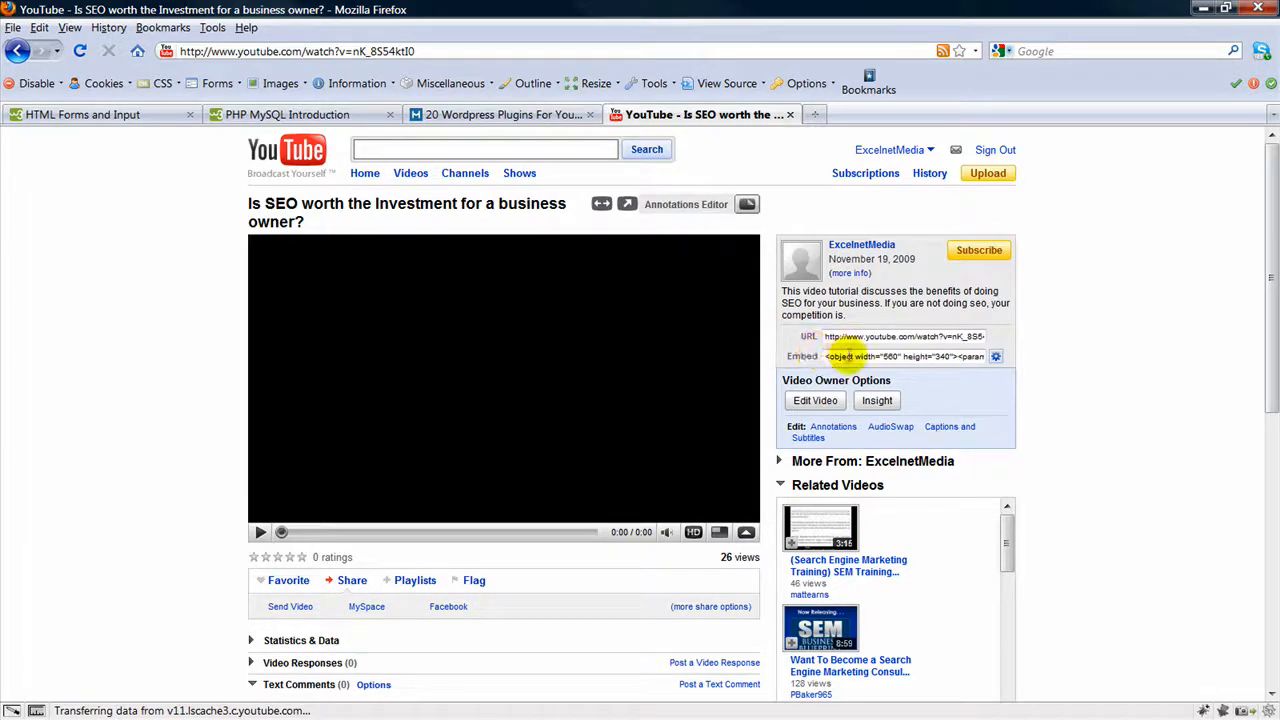
pyautogui.moveTo(816, 356)
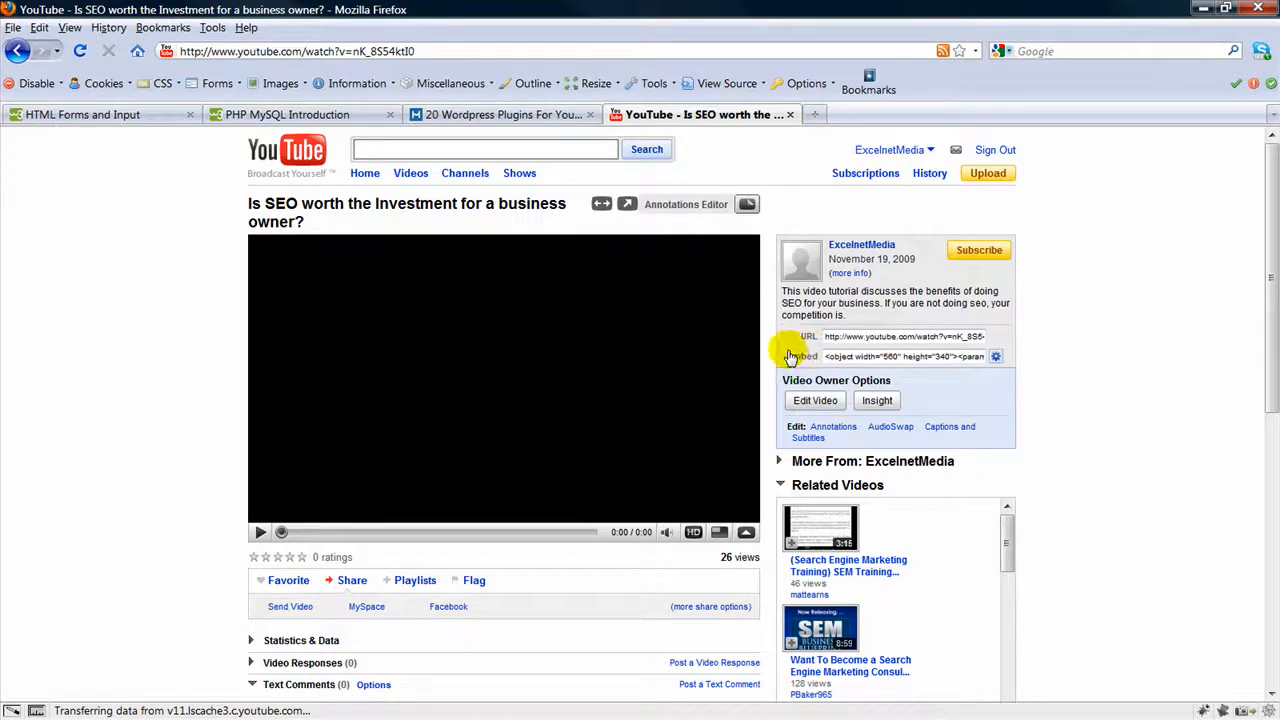
pyautogui.moveTo(996, 356)
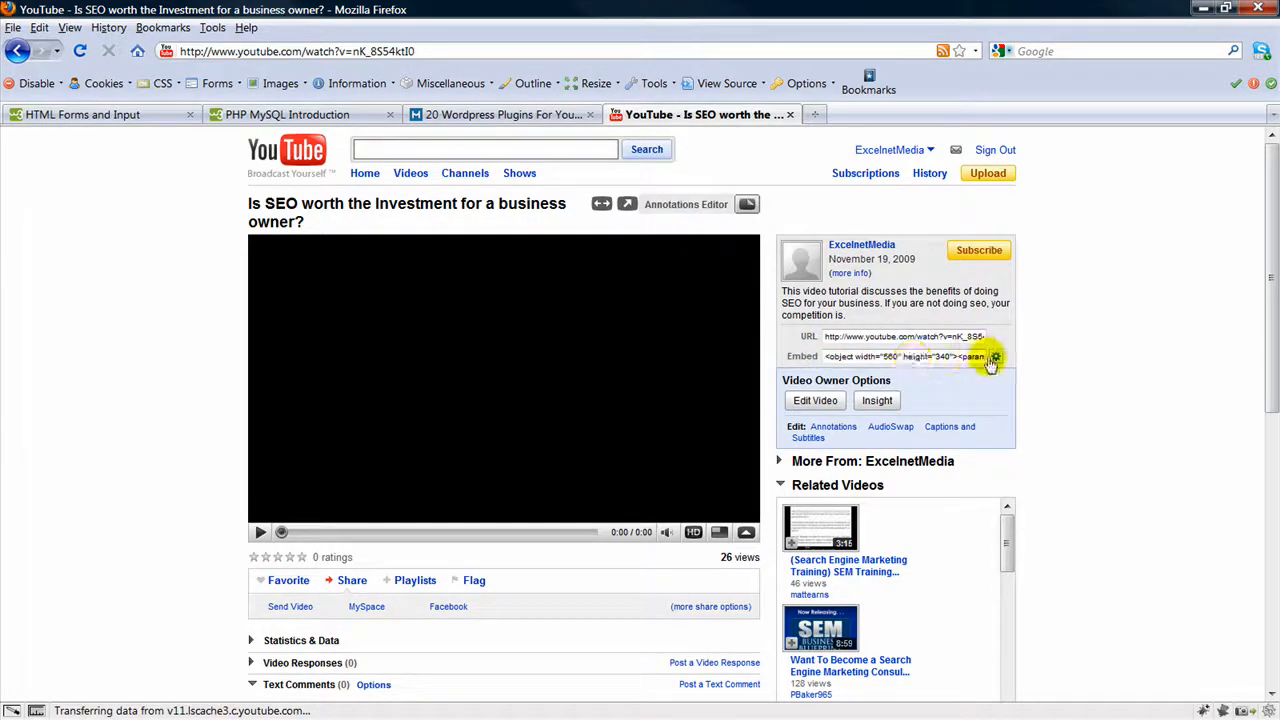
# Show the embed customization panel via the gear at the end of the Embed field
pyautogui.click(996, 356)
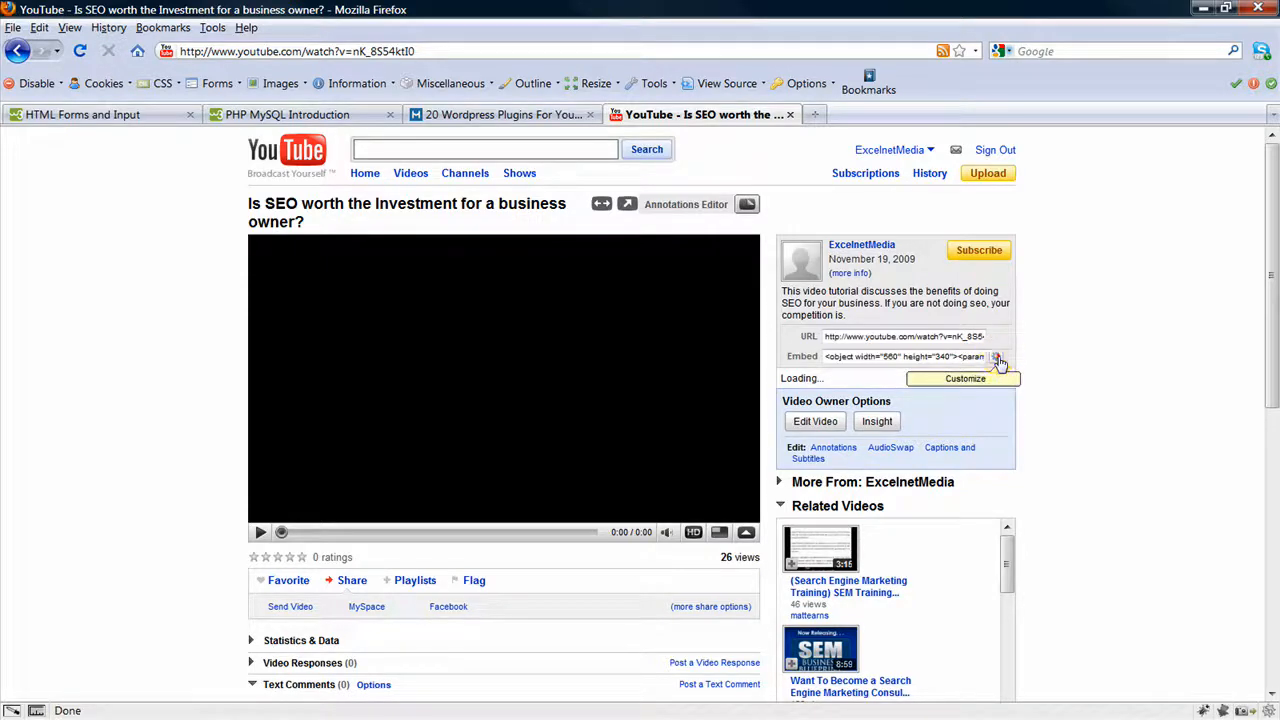
pyautogui.moveTo(1216, 438)
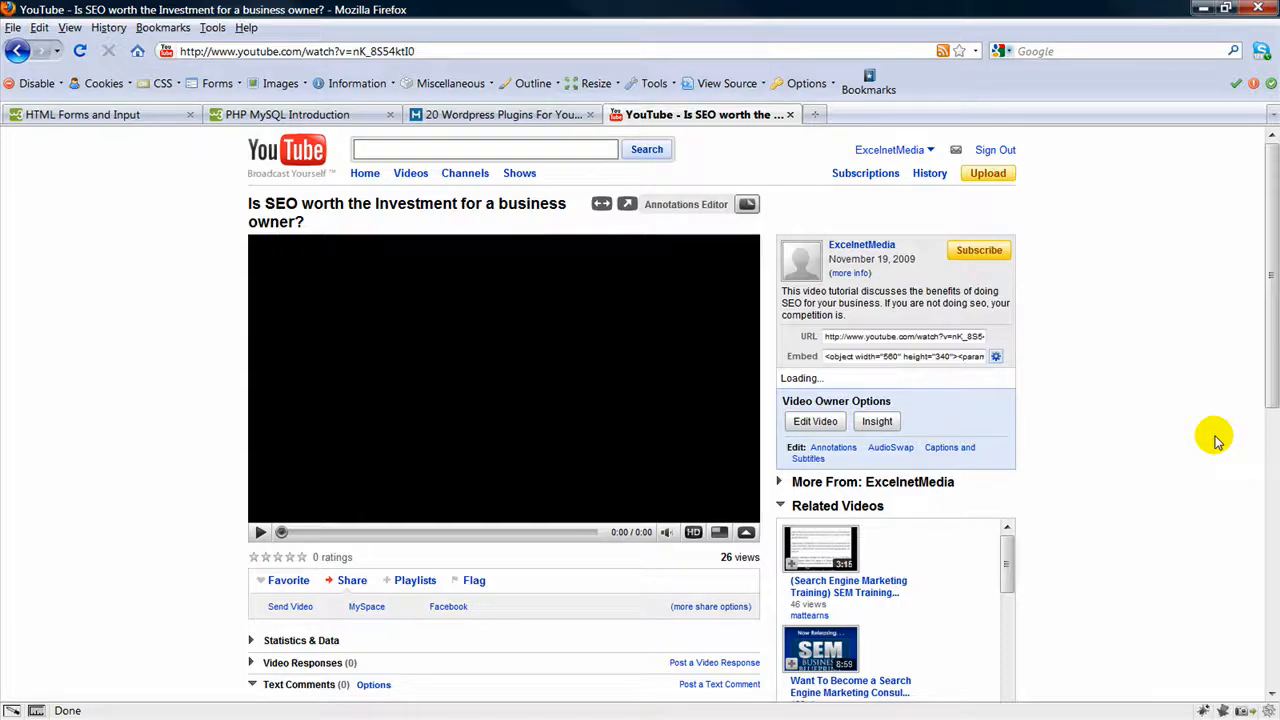
pyautogui.moveTo(1100, 410)
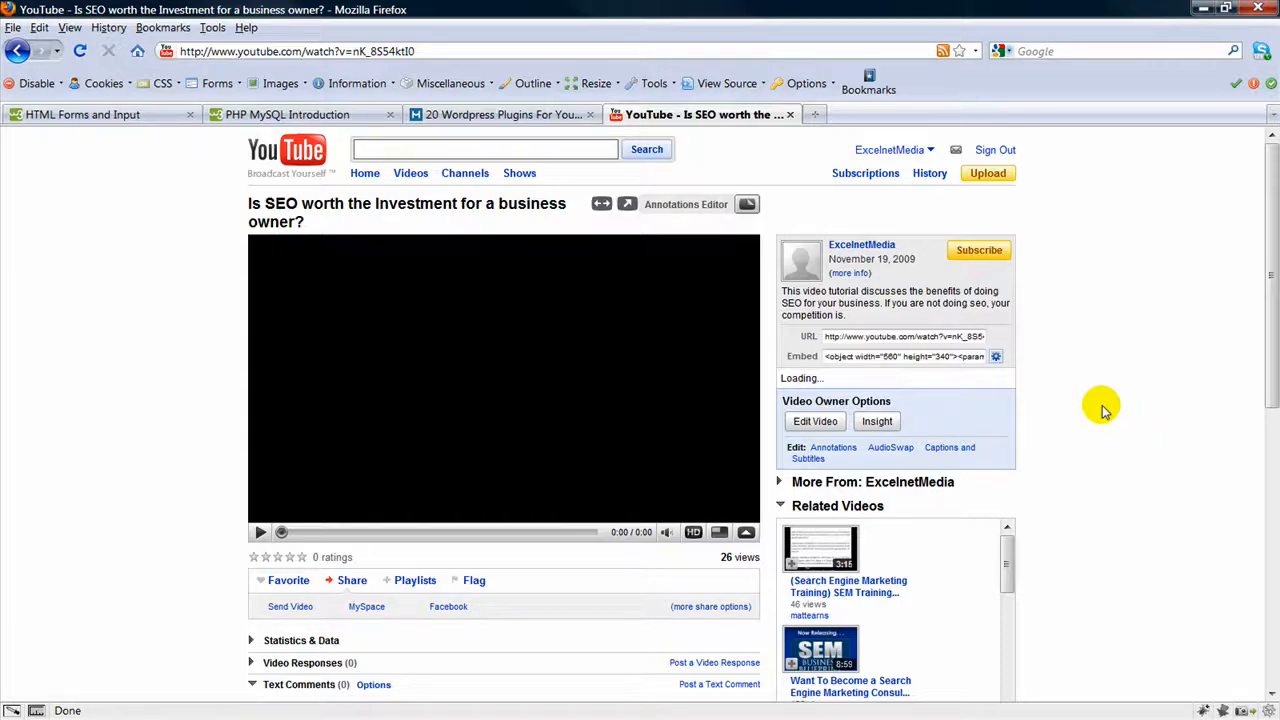
pyautogui.moveTo(1036, 384)
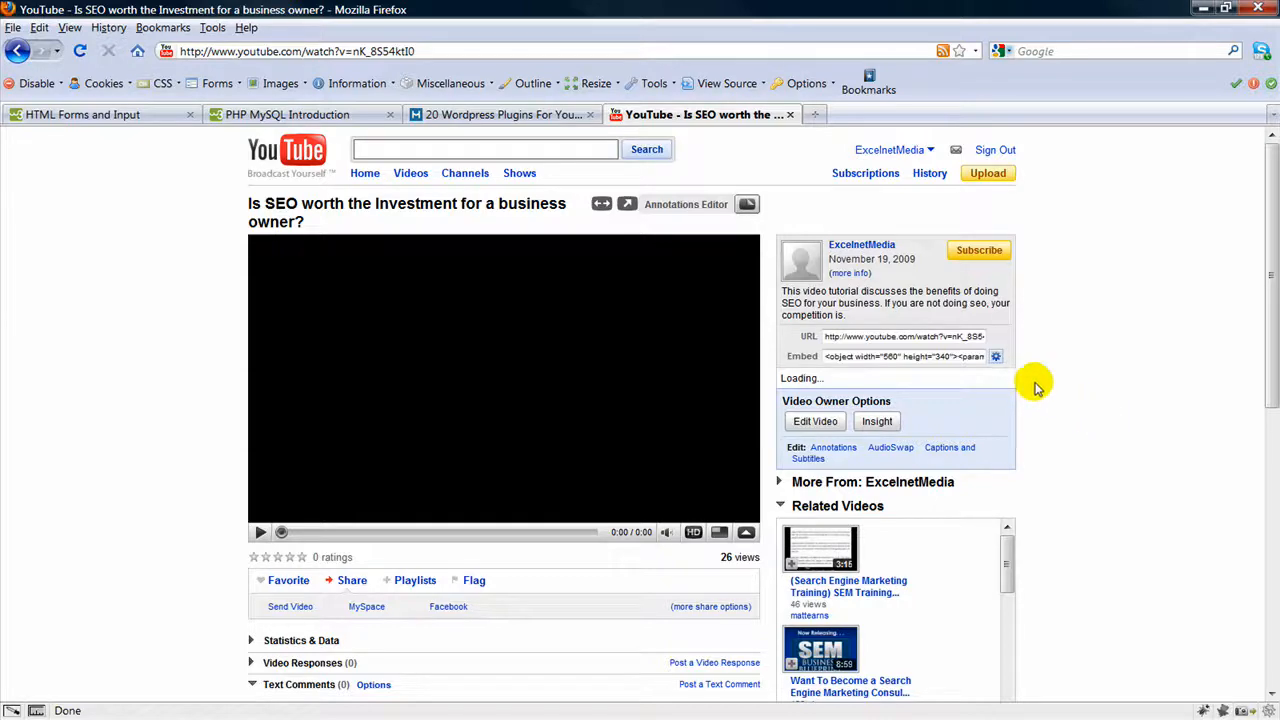
pyautogui.click(996, 356)
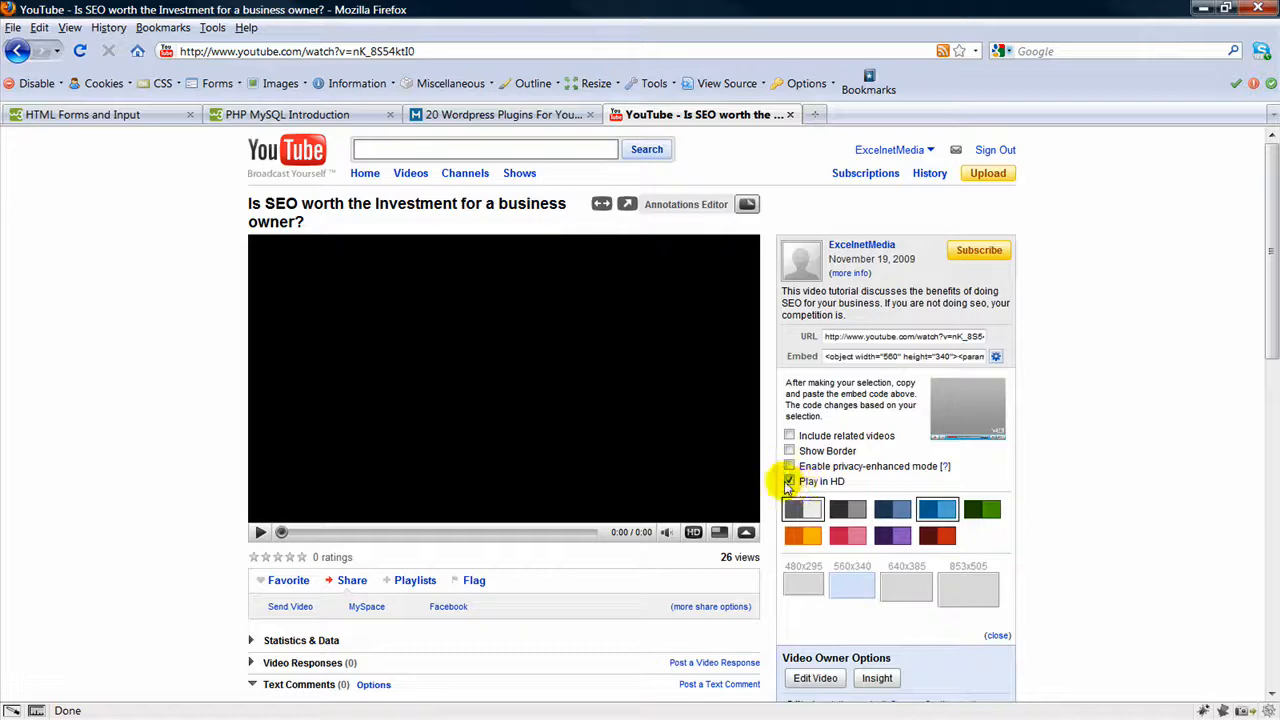
# Enable Play in HD and leave Include related videos unchecked for the embed
pyautogui.click(788, 480)
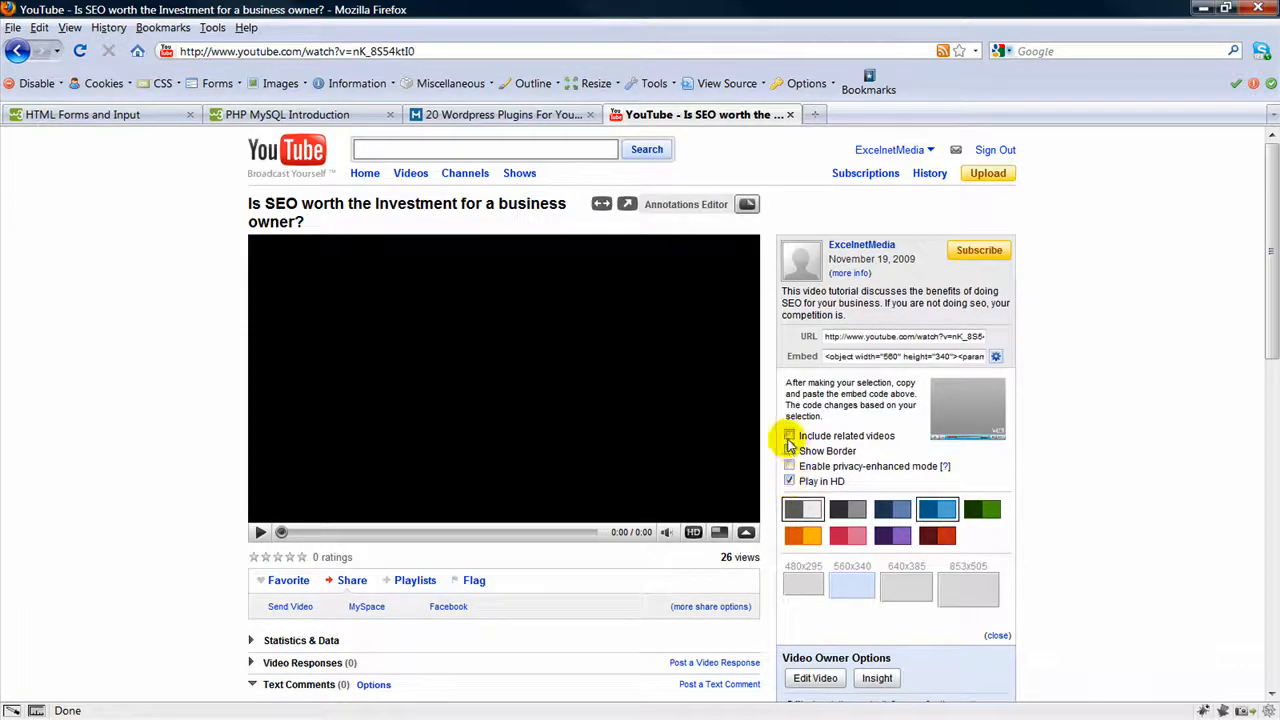
pyautogui.click(788, 436)
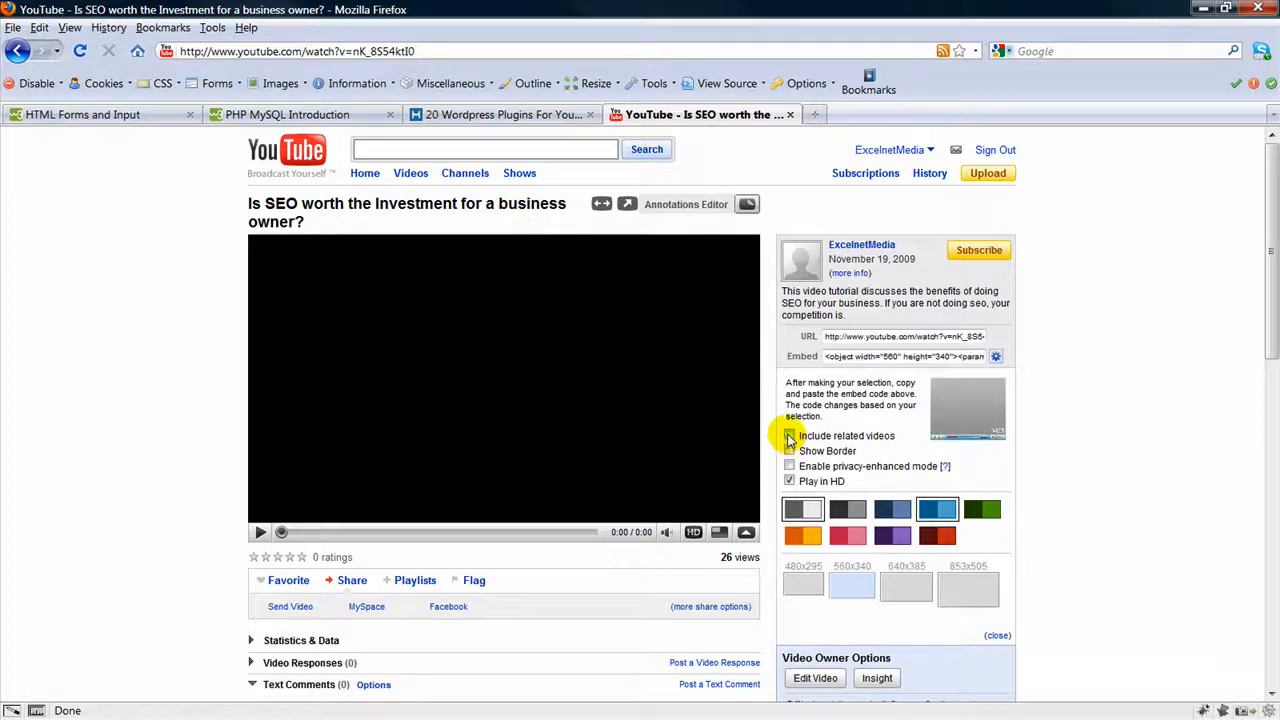
pyautogui.click(788, 436)
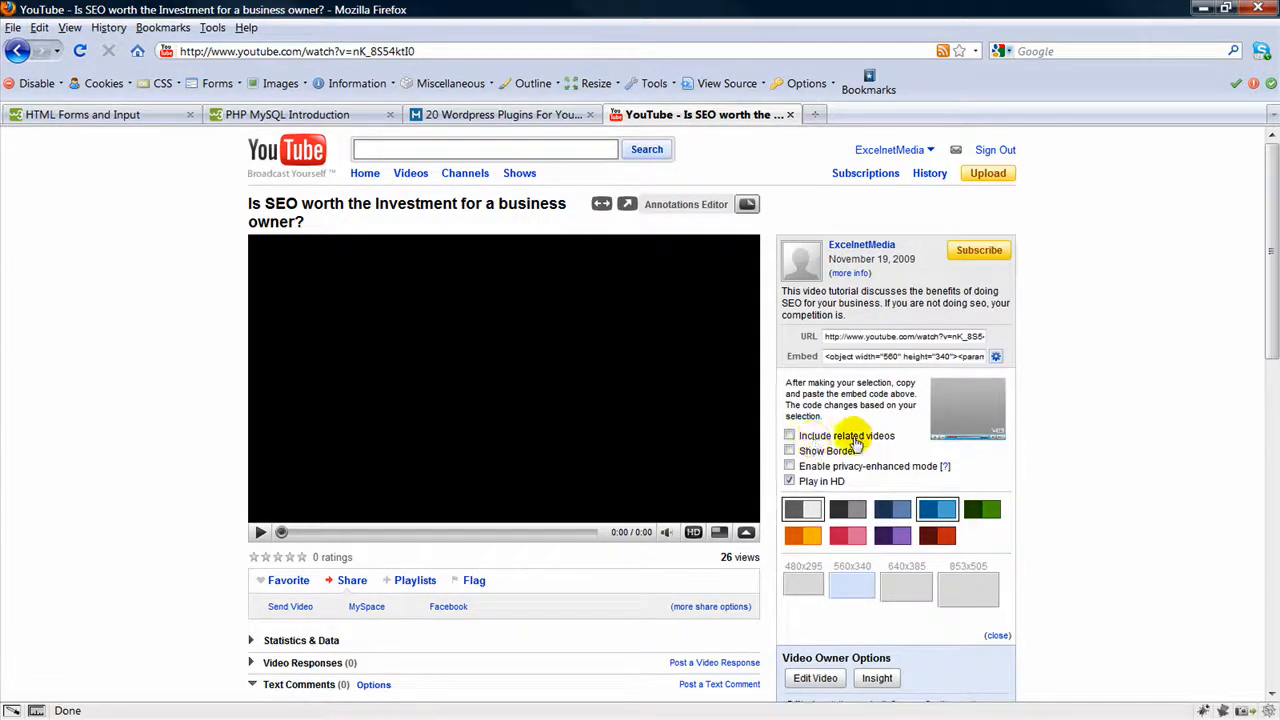
pyautogui.click(790, 436)
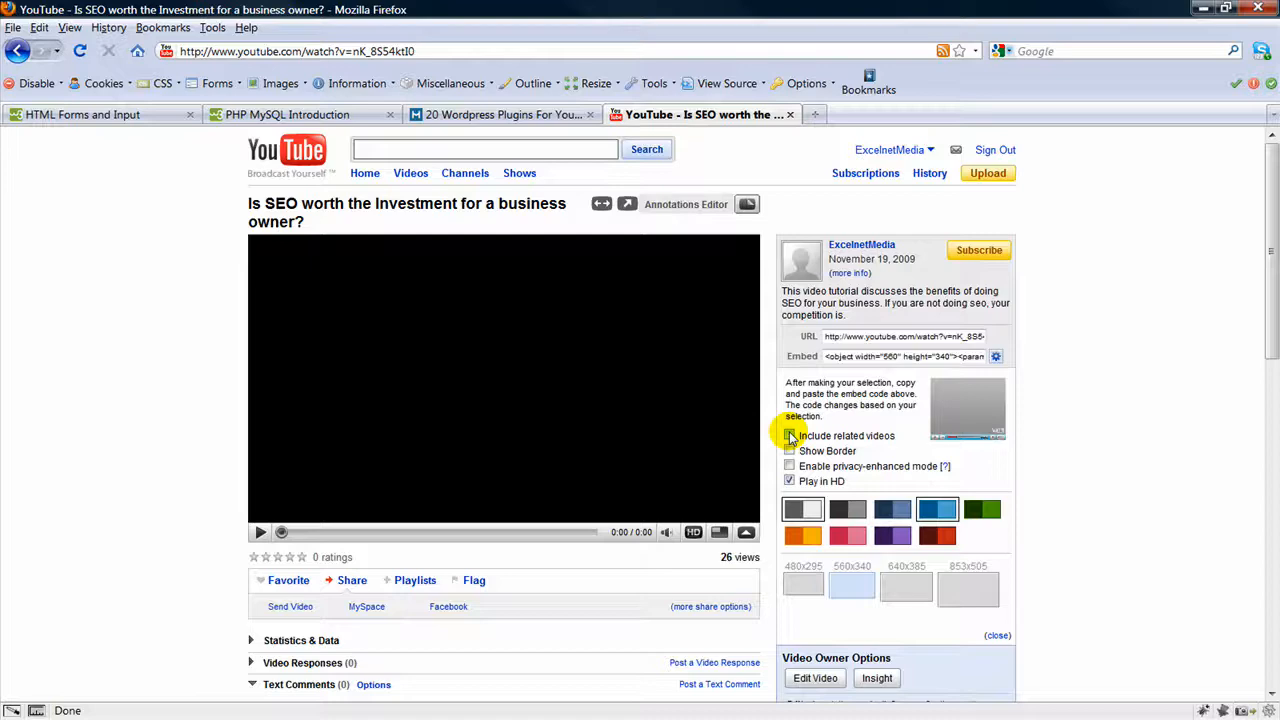
pyautogui.click(788, 436)
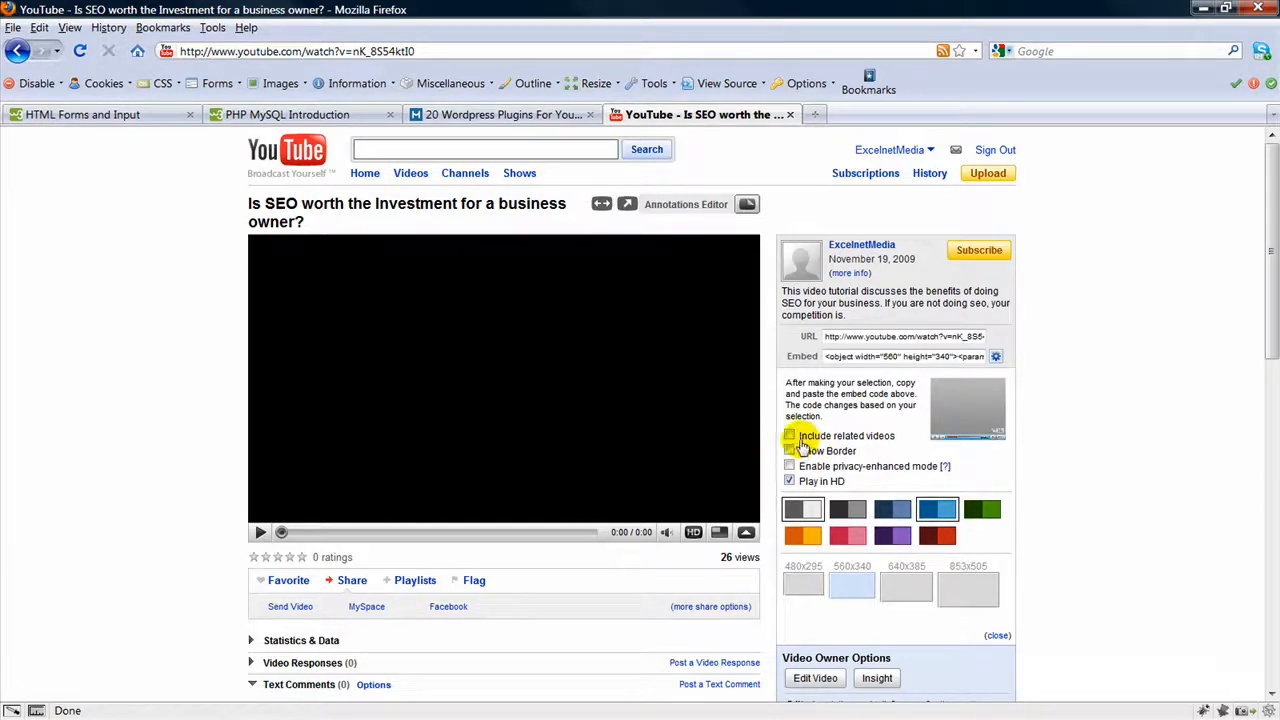
pyautogui.click(788, 436)
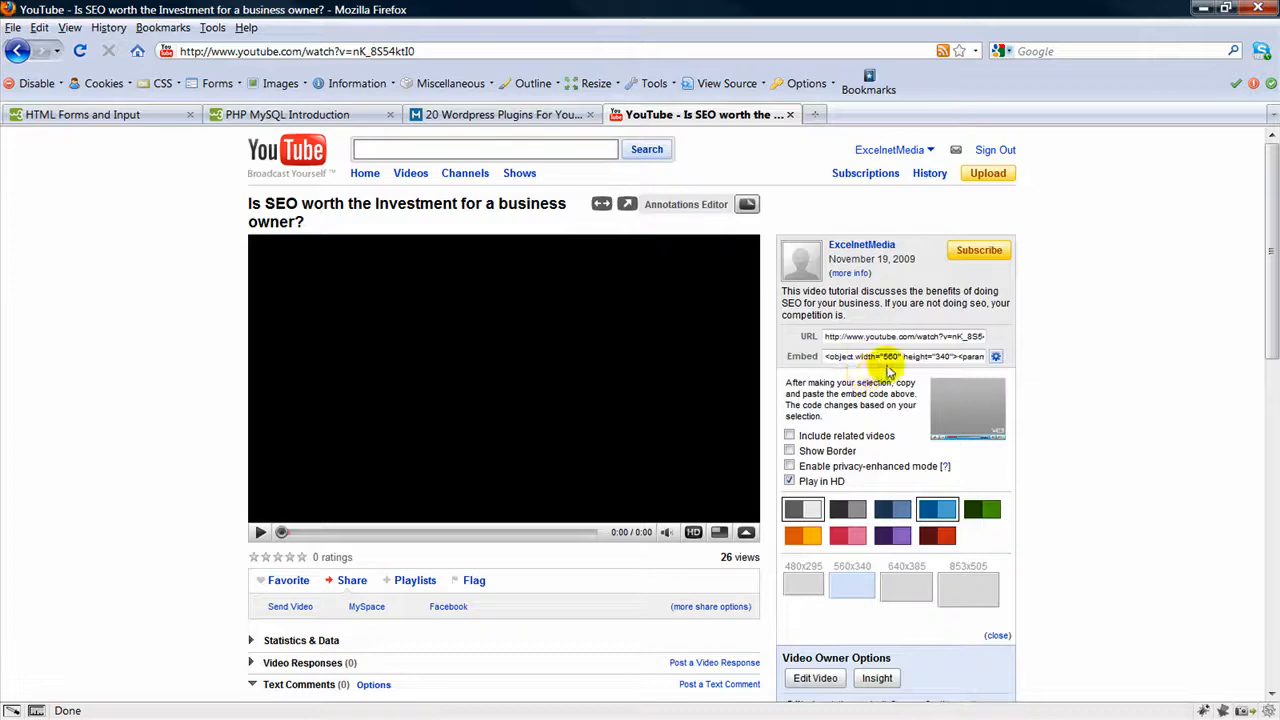
# Highlight the entire customized embed code in the Embed box for copying
pyautogui.click(852, 584)
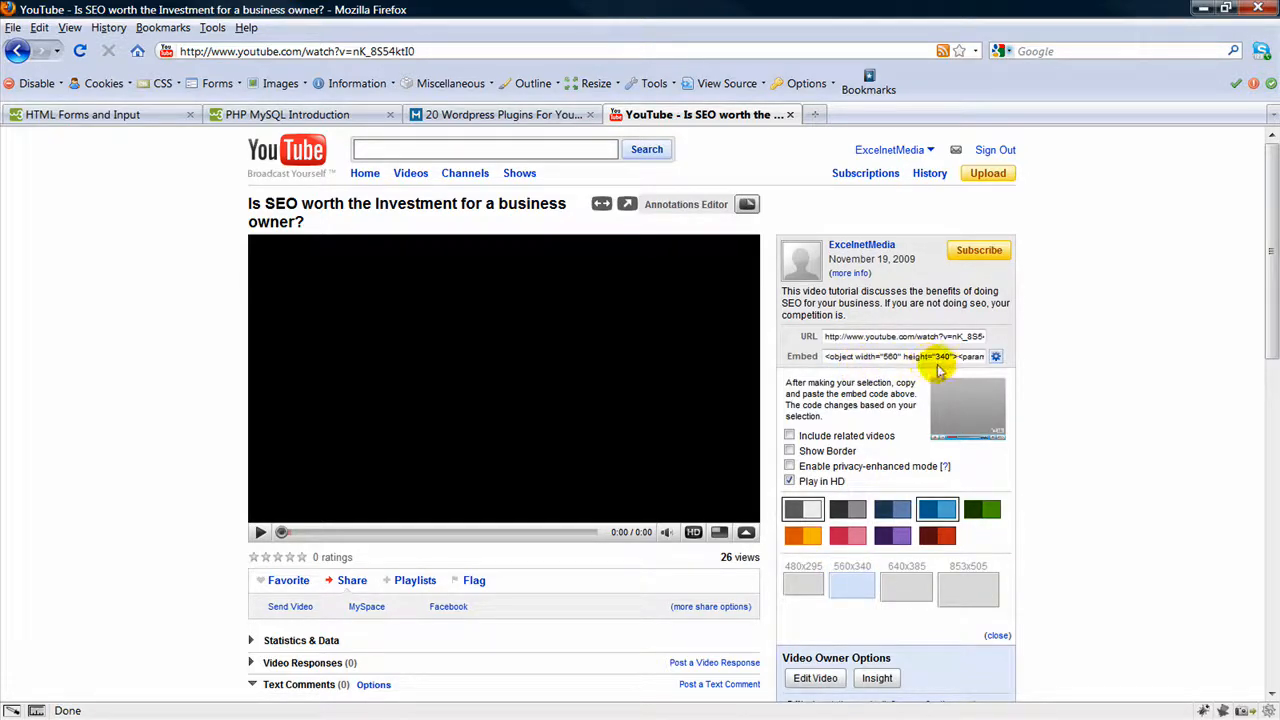
pyautogui.tripleClick(900, 356)
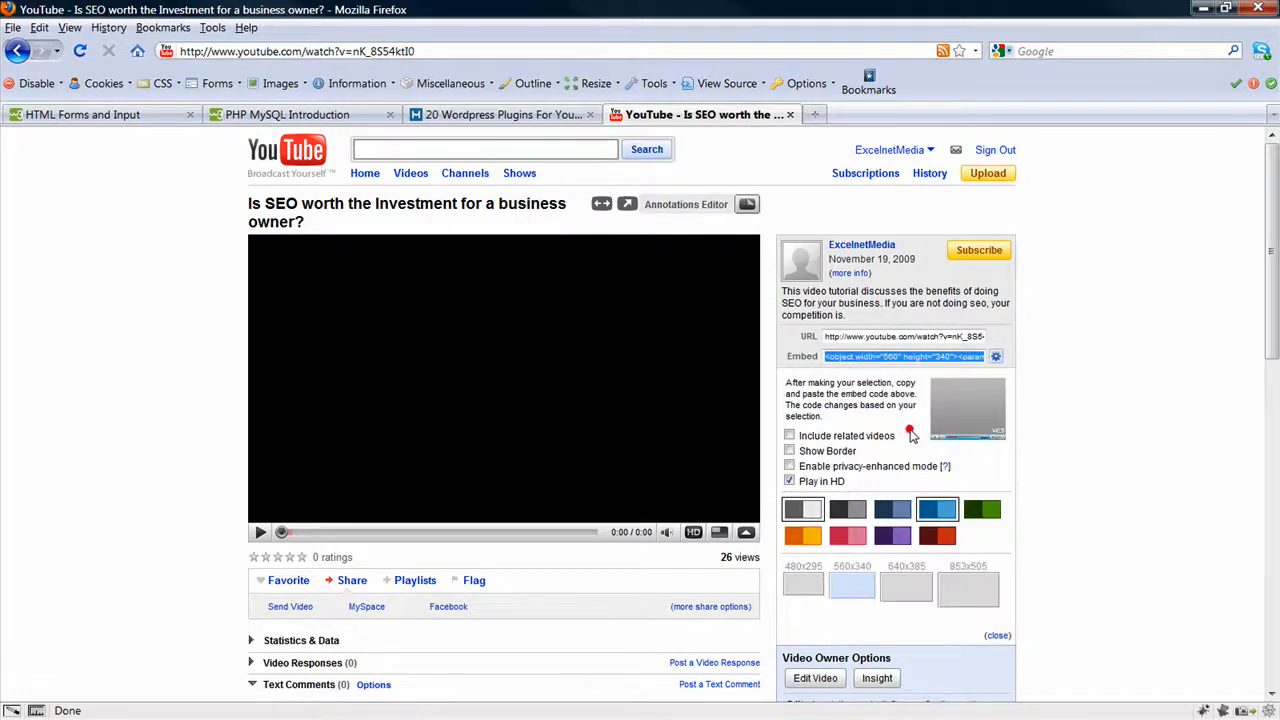
pyautogui.moveTo(1056, 444)
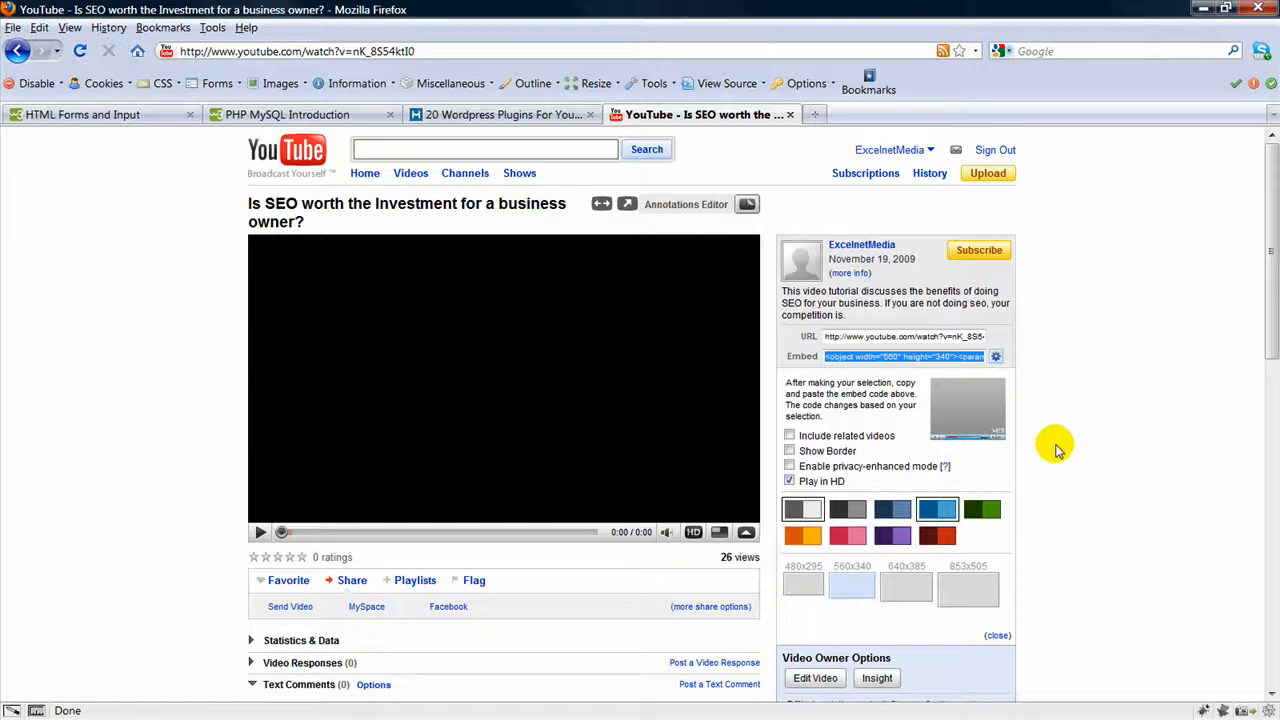